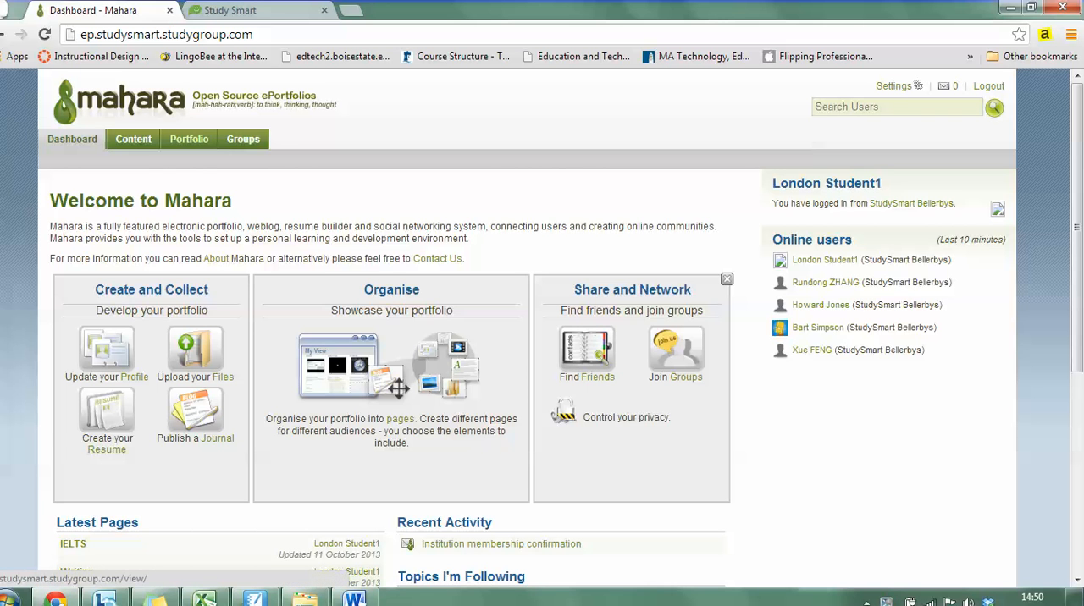
Step: Open the Film Studies page from the Portfolio pages list
left_click(189, 139)
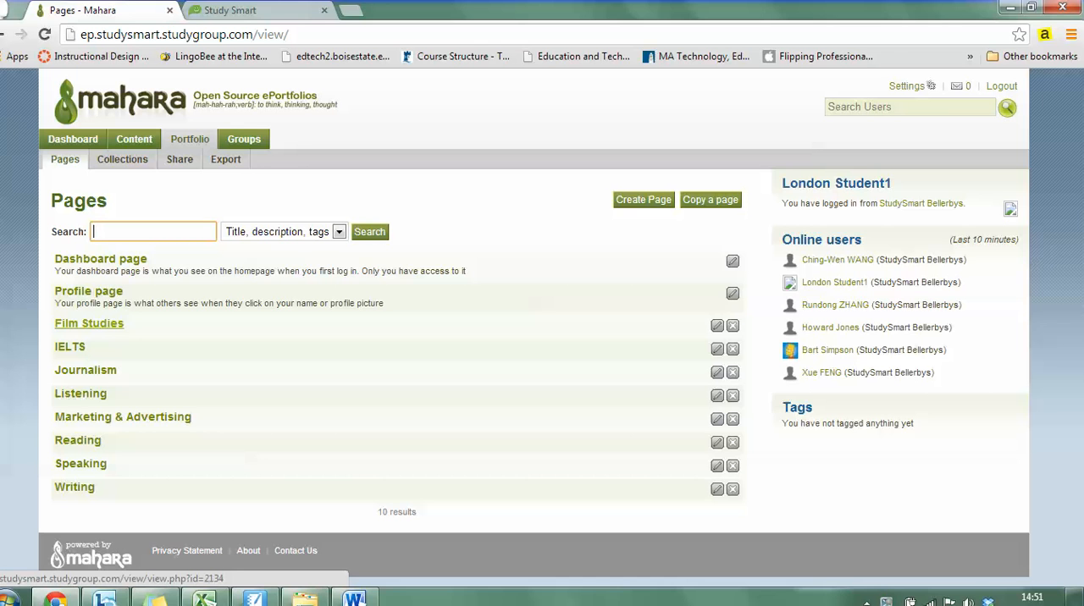
left_click(89, 323)
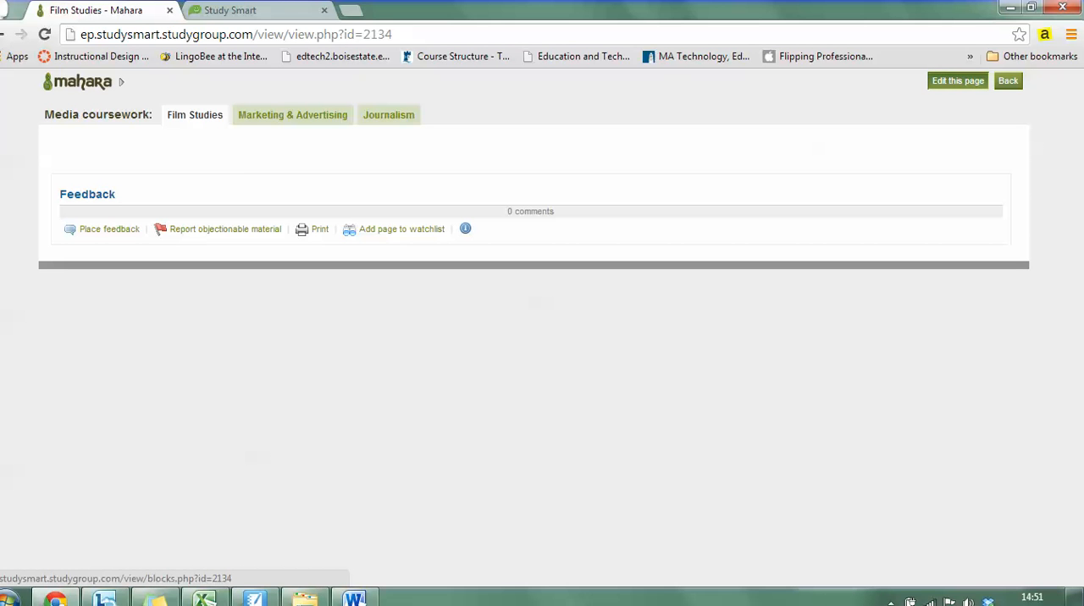
Step: Edit the Film Studies page and show the 'Files, images and video' blocks
left_click(957, 81)
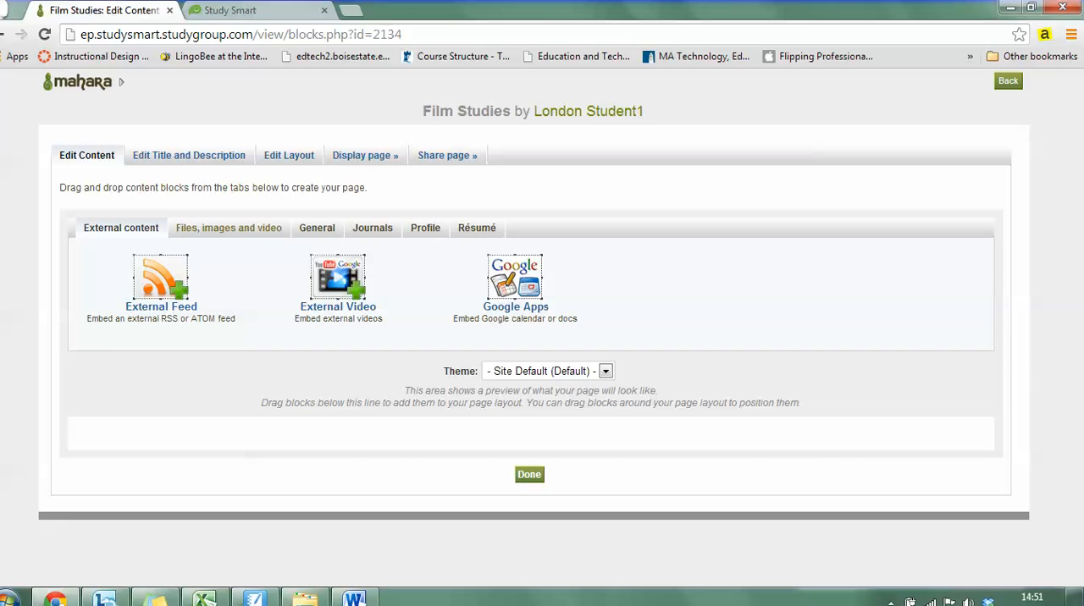
left_click(228, 227)
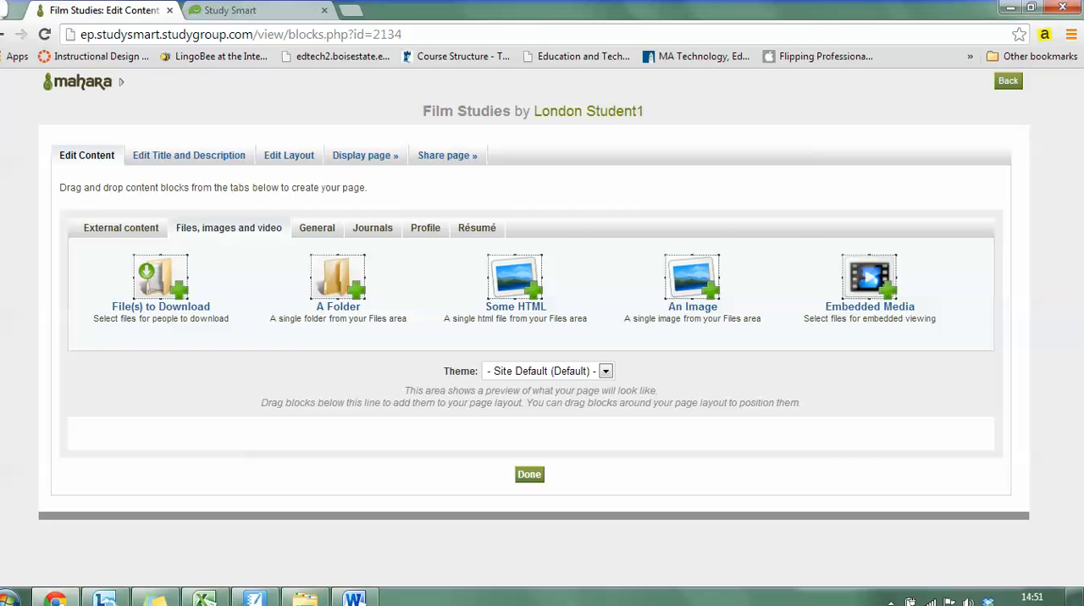
Step: Drag the 'An Image' block into the Film Studies page layout
left_click_drag(692, 277, 709, 382)
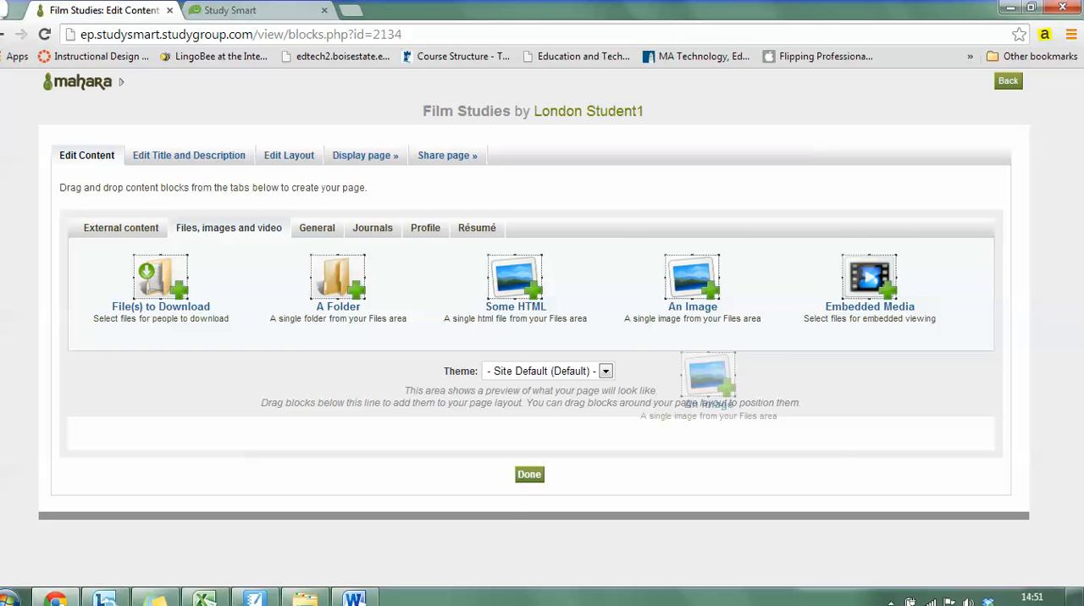
left_click_drag(707, 380, 699, 453)
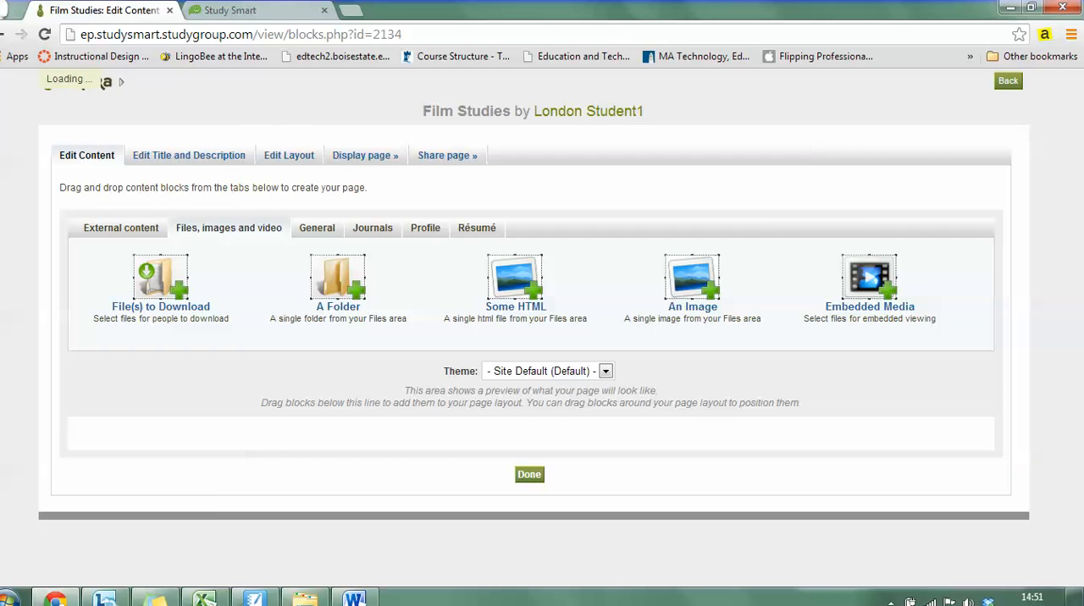
left_click(692, 279)
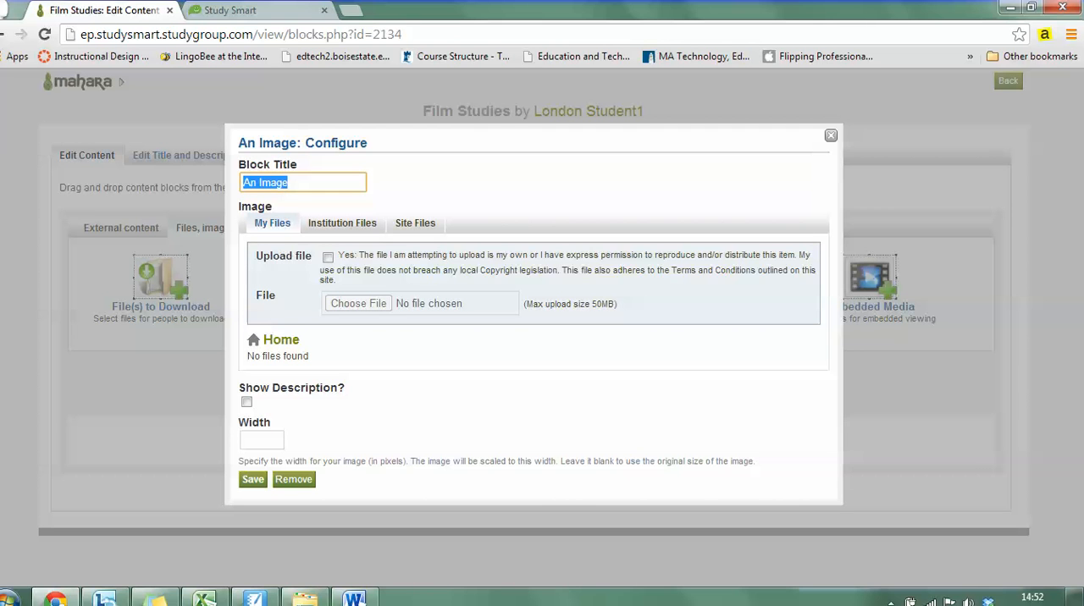
Step: Title the block 'Practical film screenshot' and confirm the upload permission checkbox
type("Practical Film screensh")
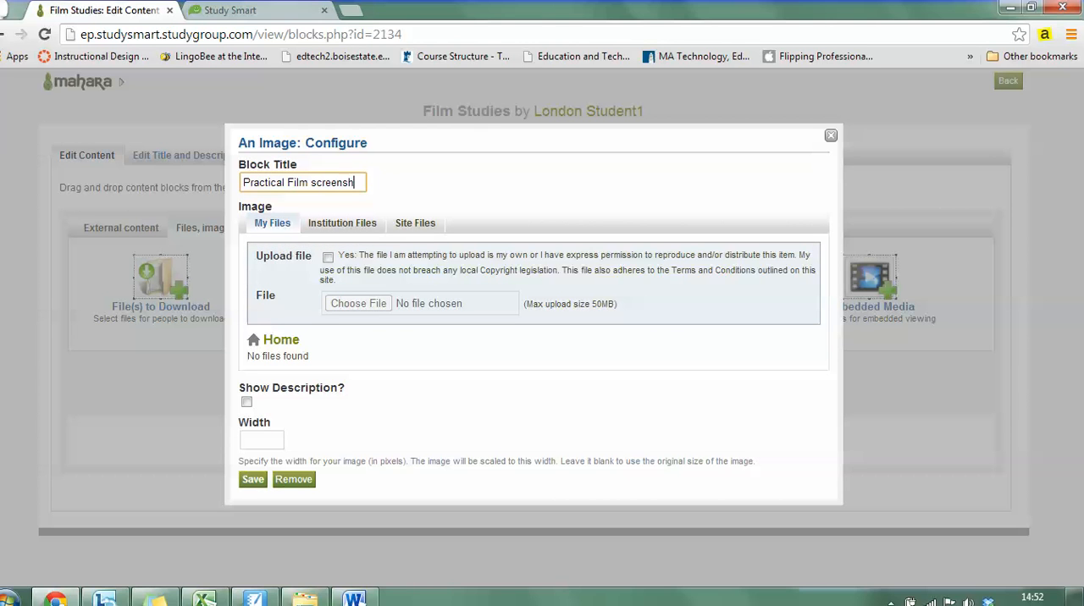
type("ot")
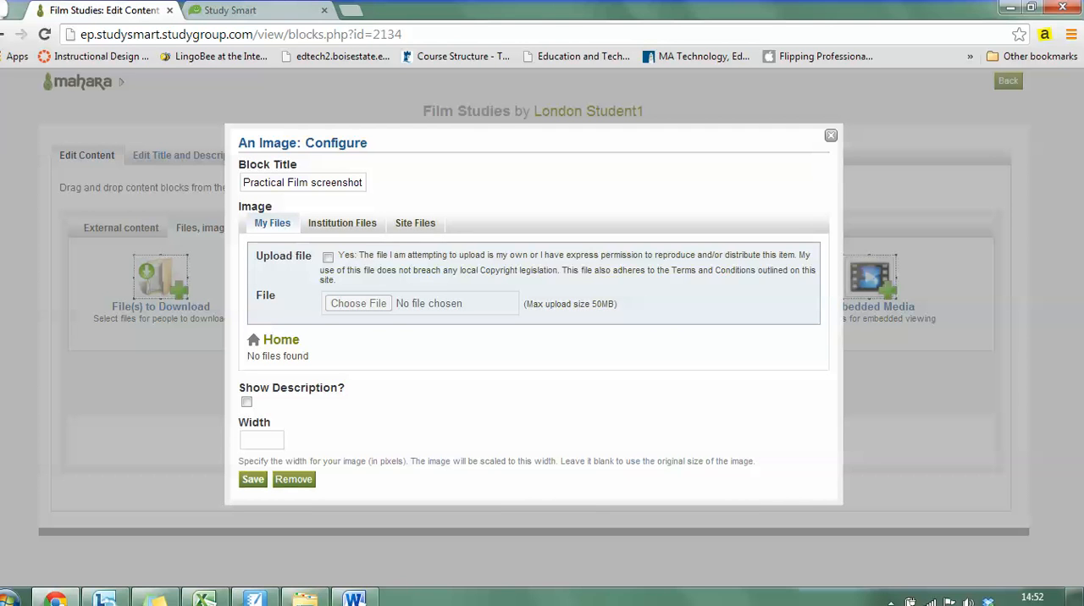
left_click(303, 182)
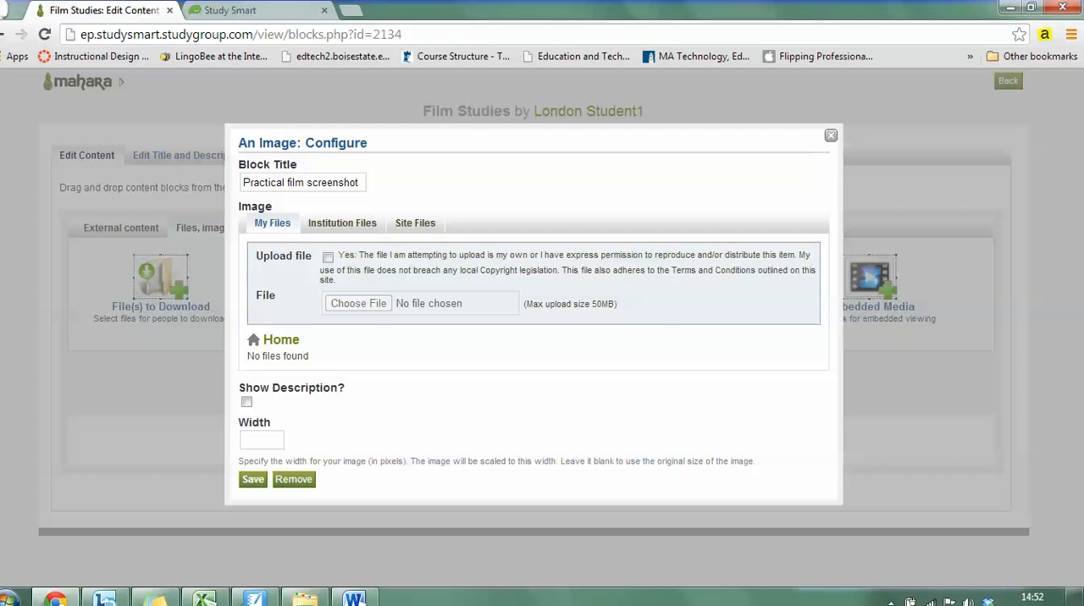
left_click(327, 257)
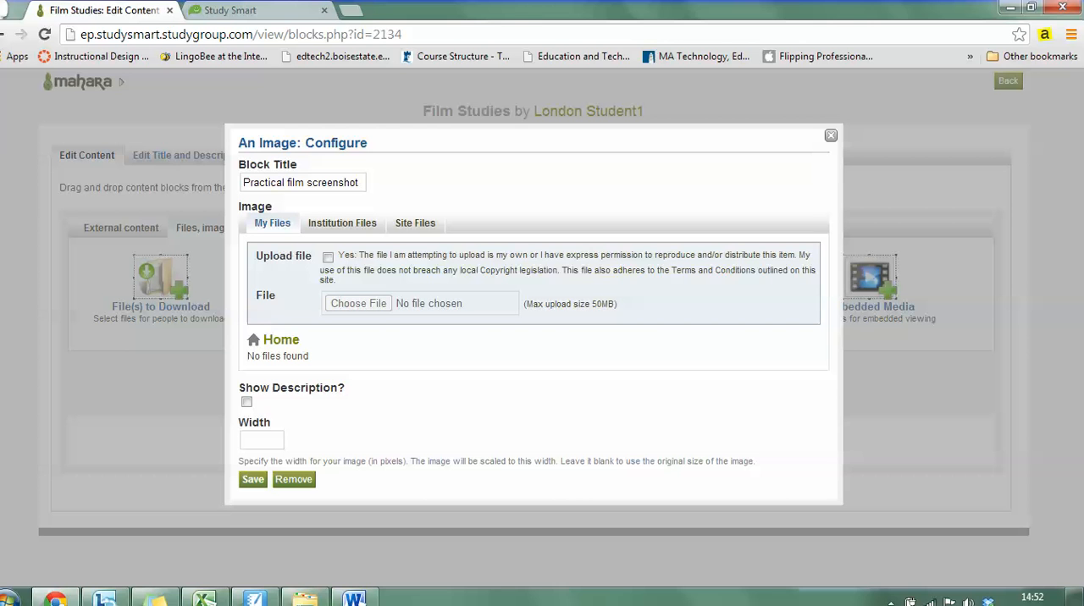
left_click(328, 257)
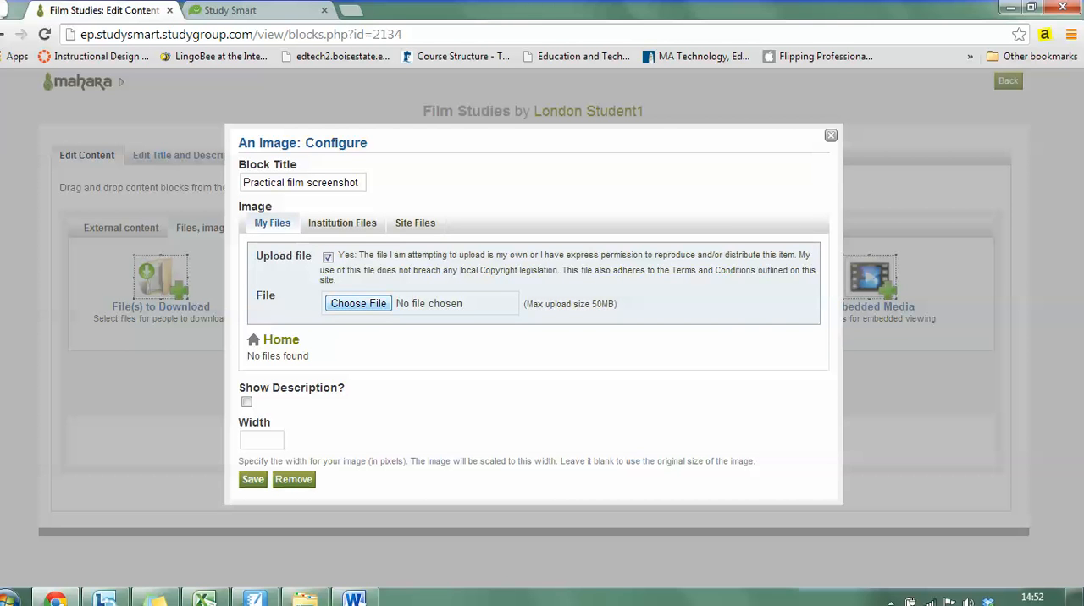
Step: Upload 'Blind Love Screenshot' from the Film folder as the block's image
left_click(357, 304)
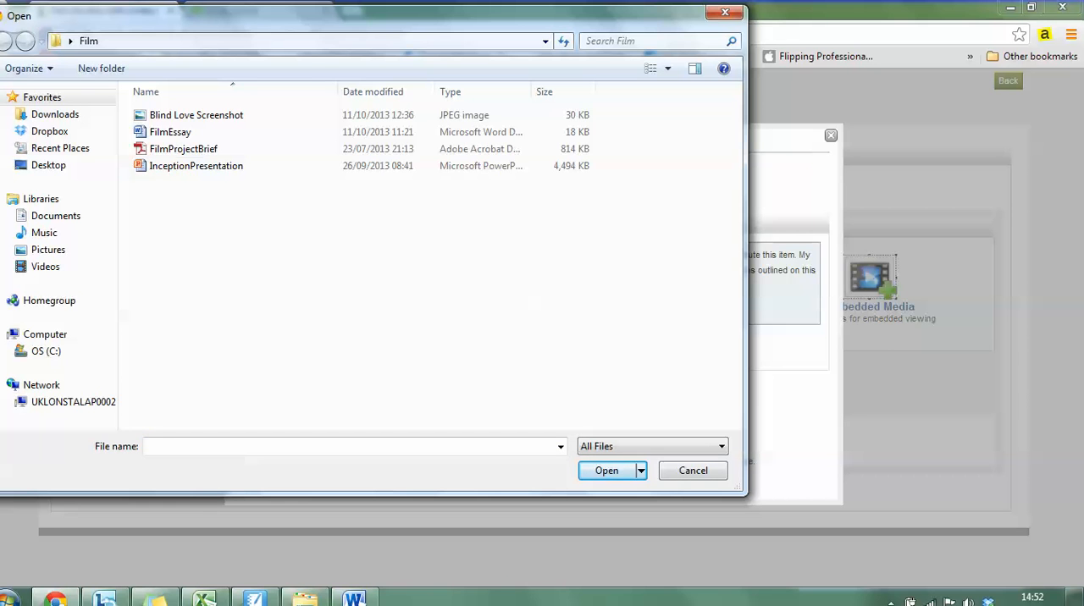
left_click(196, 114)
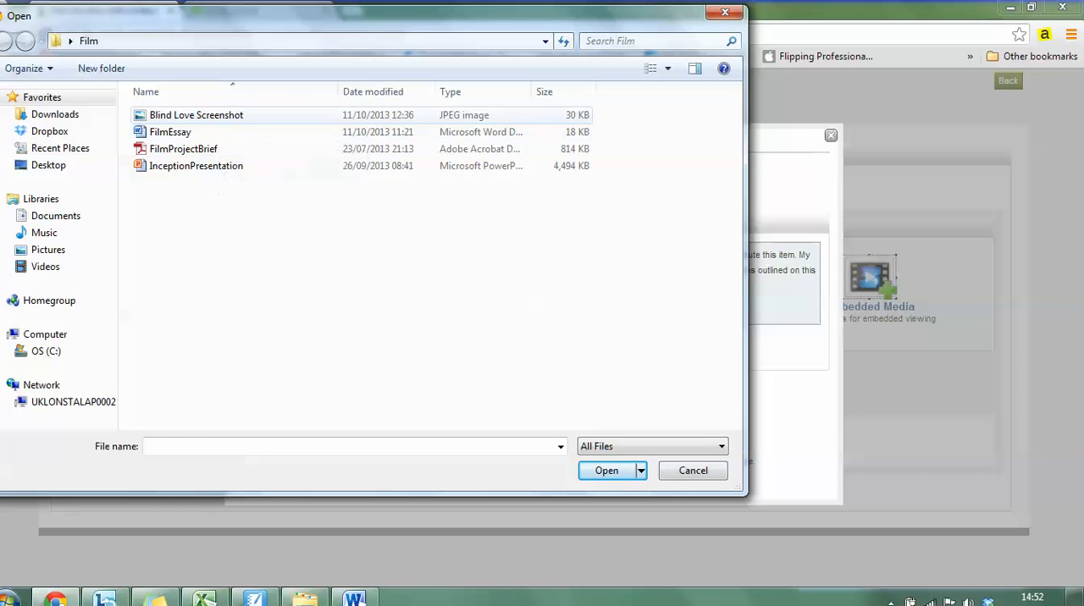
left_click(195, 114)
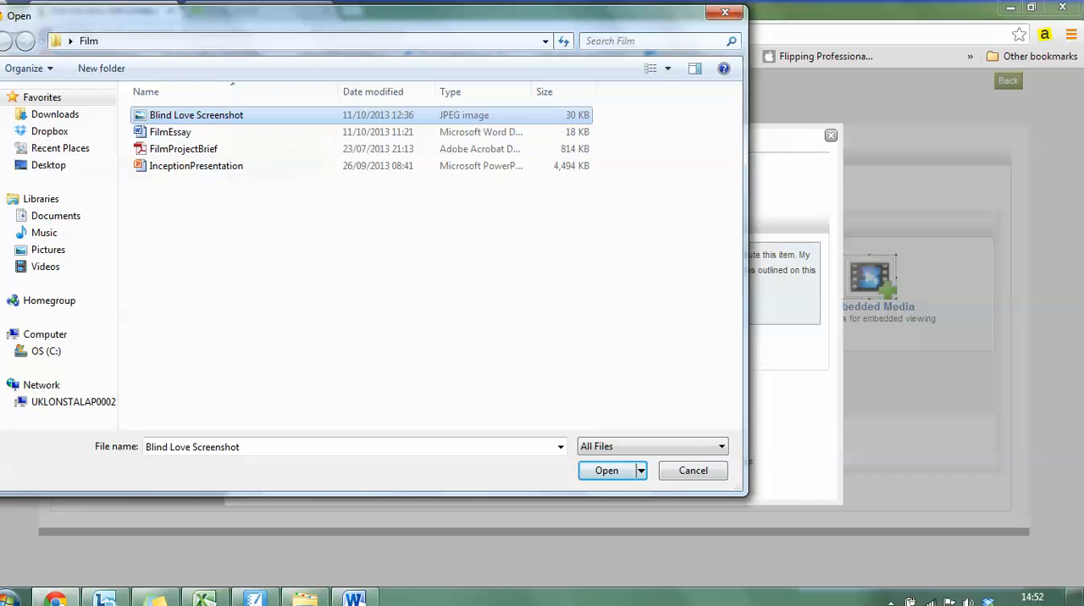
left_click(606, 471)
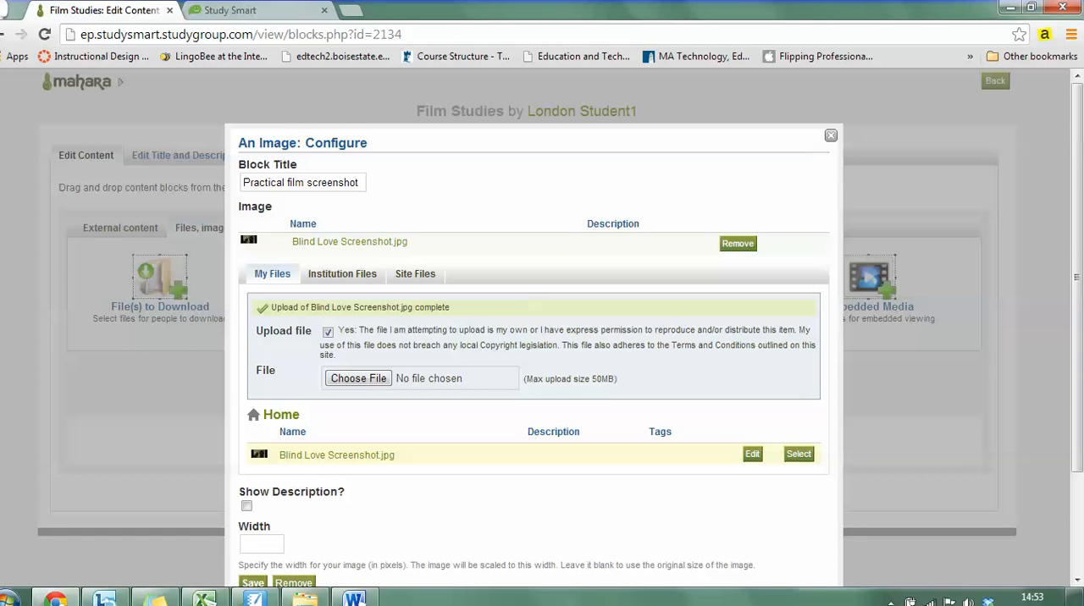
scroll("down", 3)
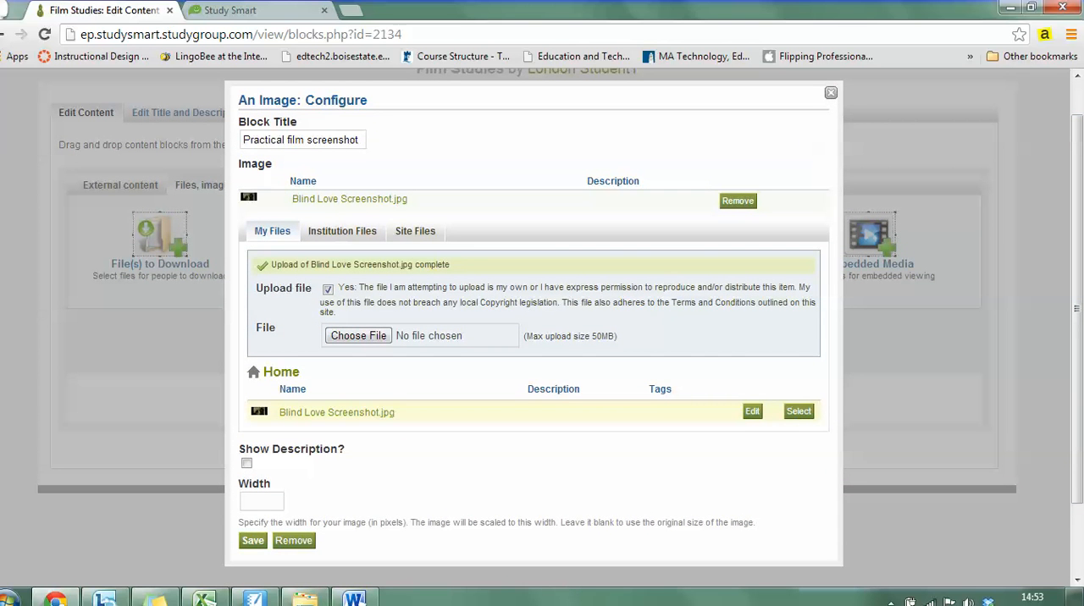
mouse_move(349, 198)
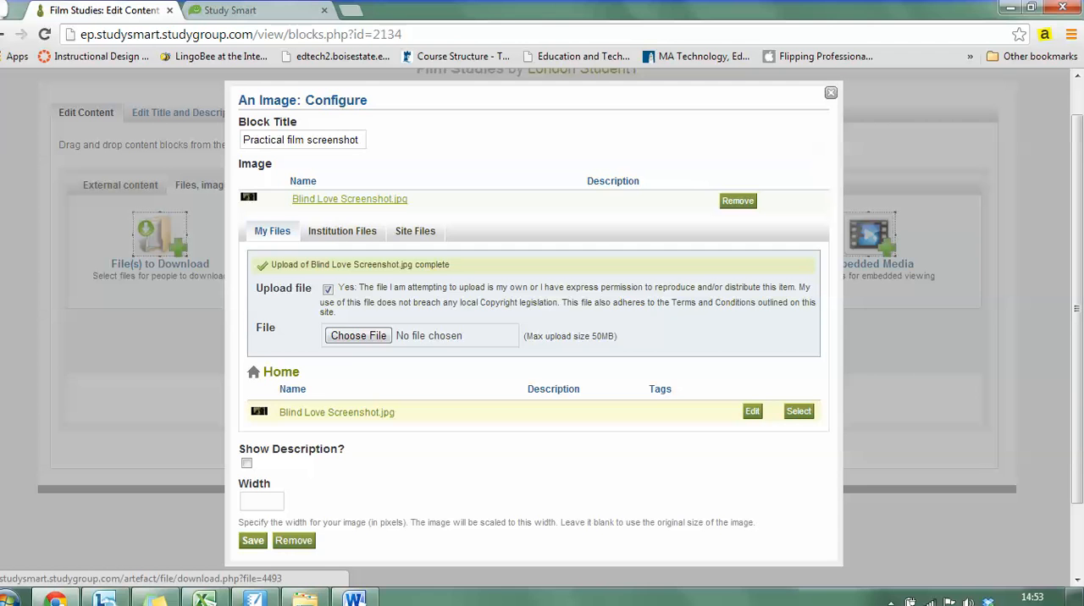
left_click(261, 500)
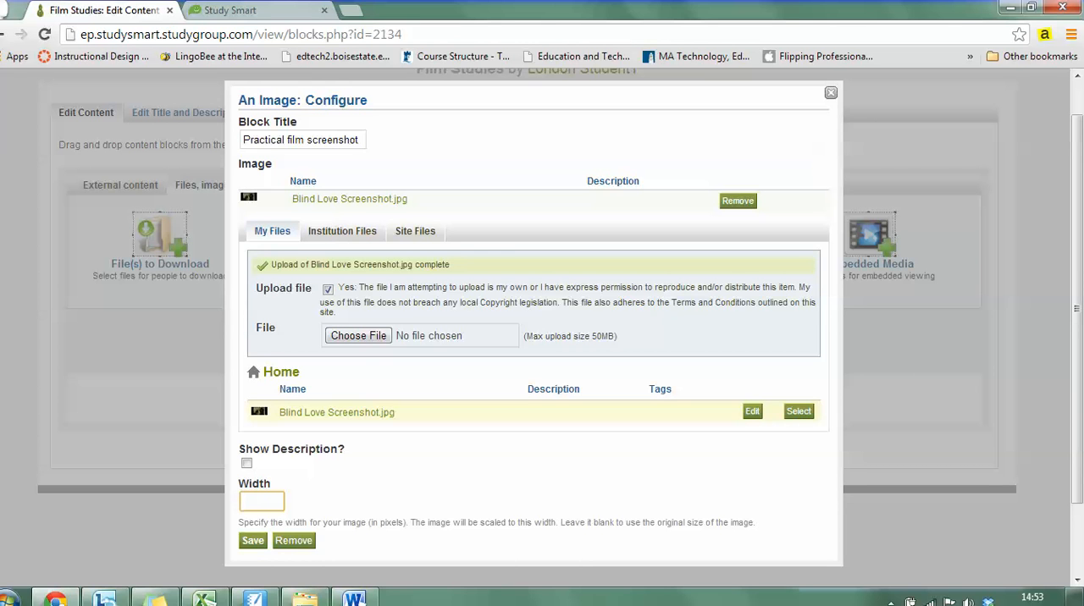
left_click(261, 501)
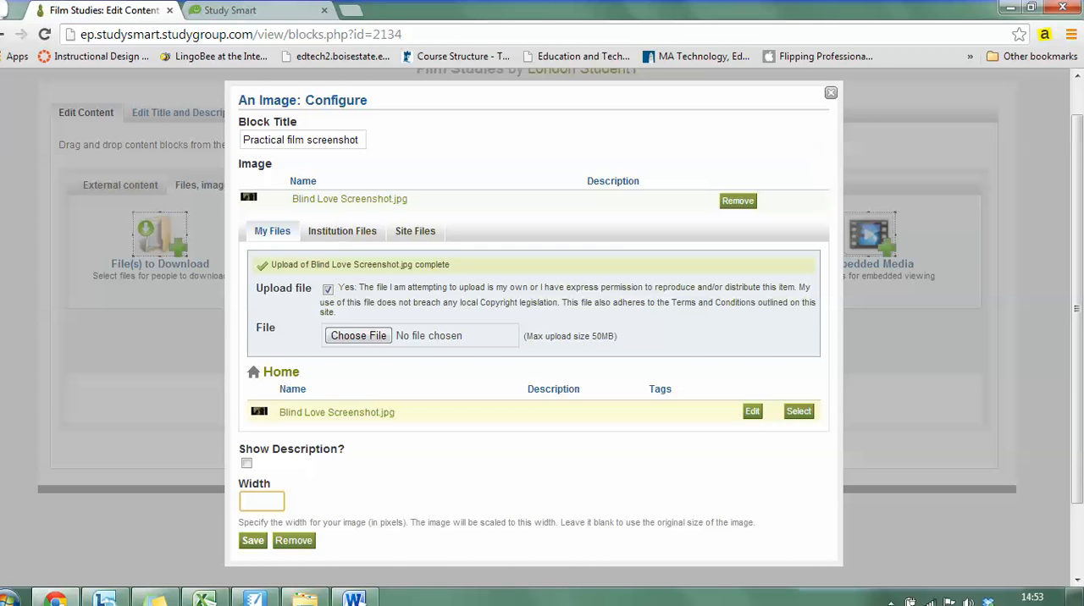
left_click(261, 501)
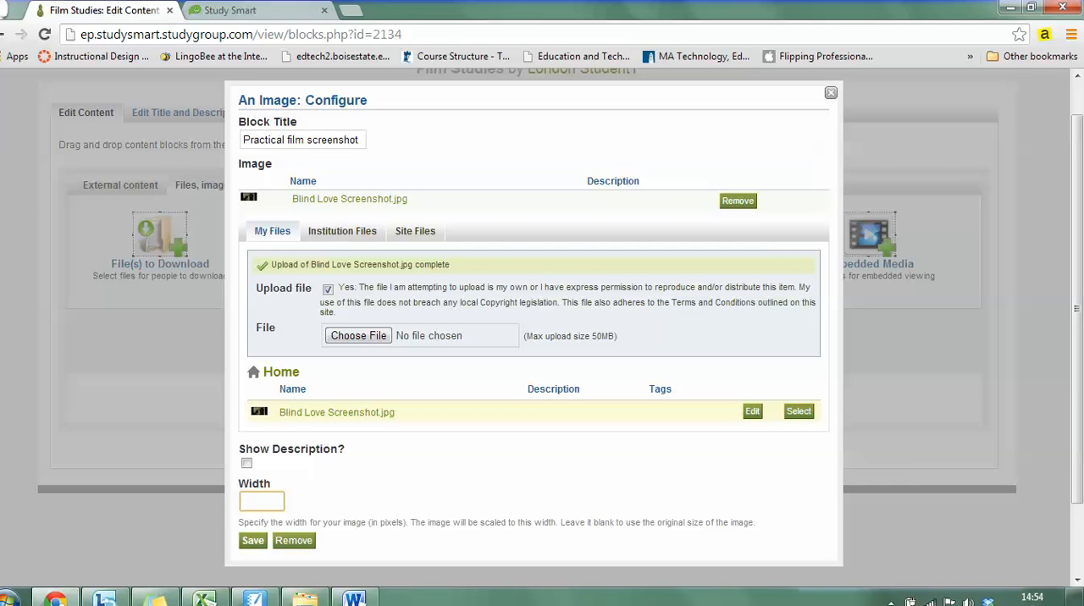
Step: Set the image width to 400 and save the block
left_click(260, 500)
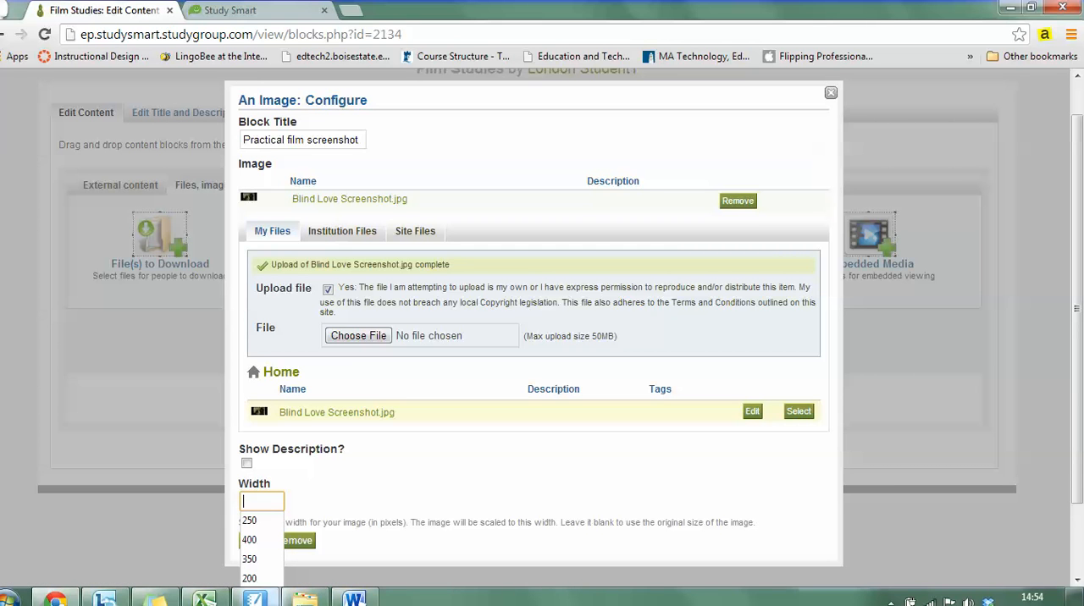
left_click(249, 540)
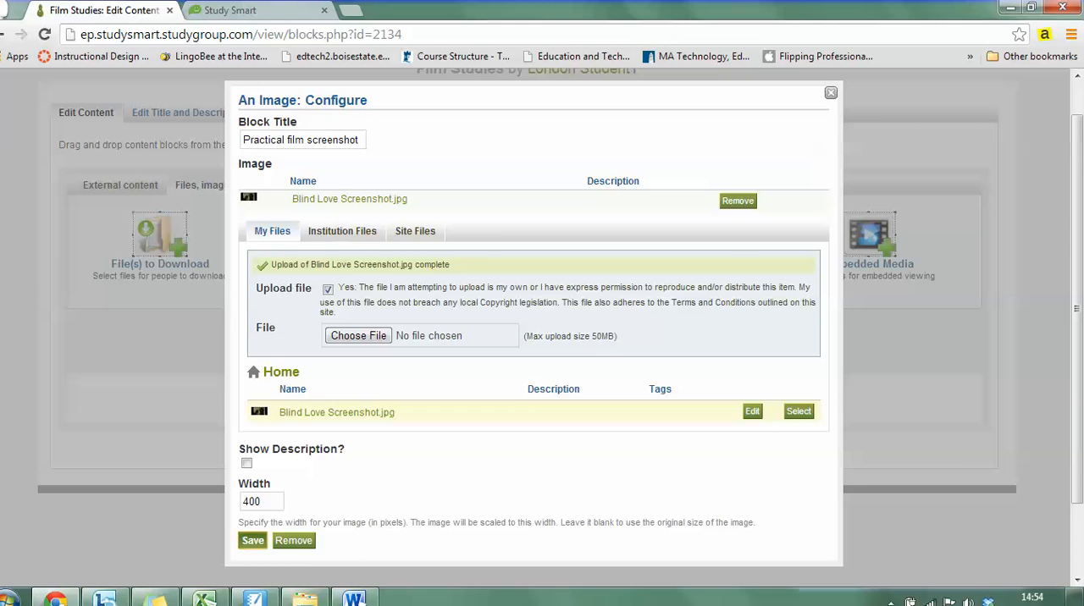
left_click(253, 541)
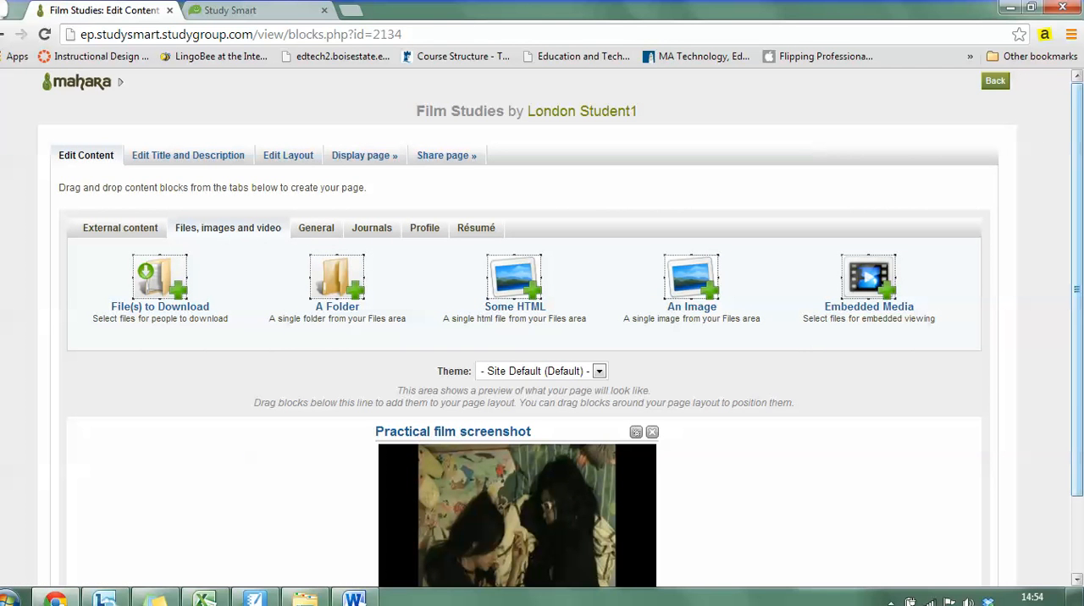
Step: Reopen the 'Practical film screenshot' block's configuration settings
scroll("down", 3)
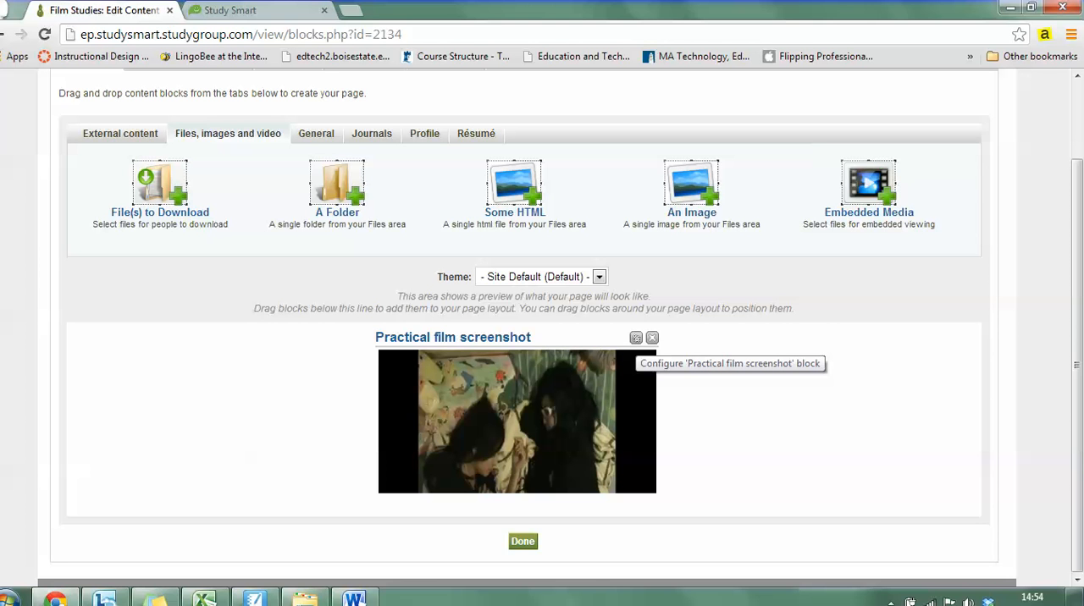
left_click(636, 338)
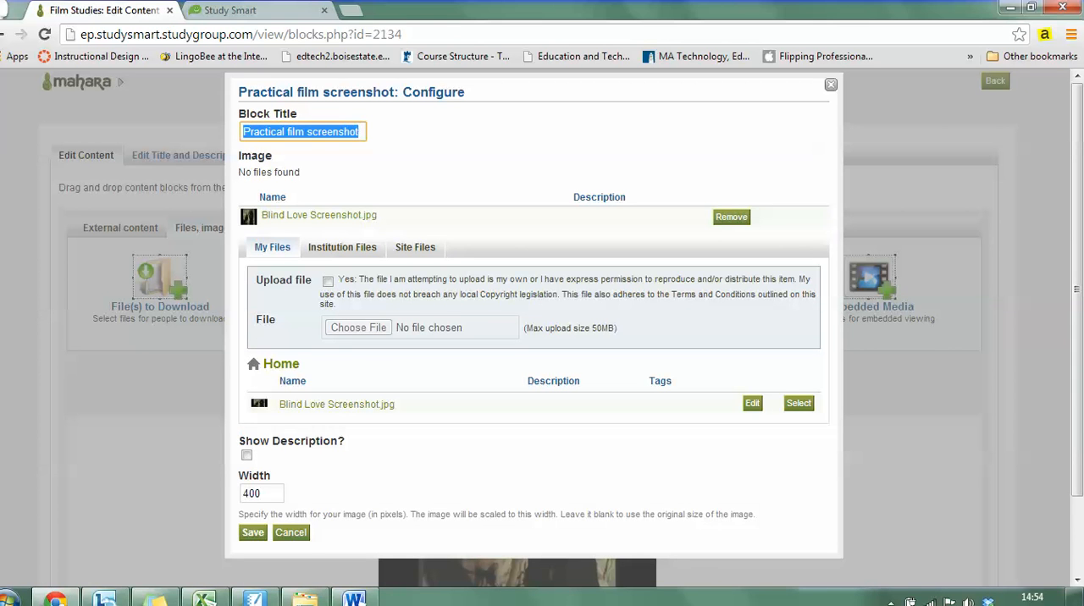
Step: Verify the width is 400, then cancel the block settings
left_click(261, 493)
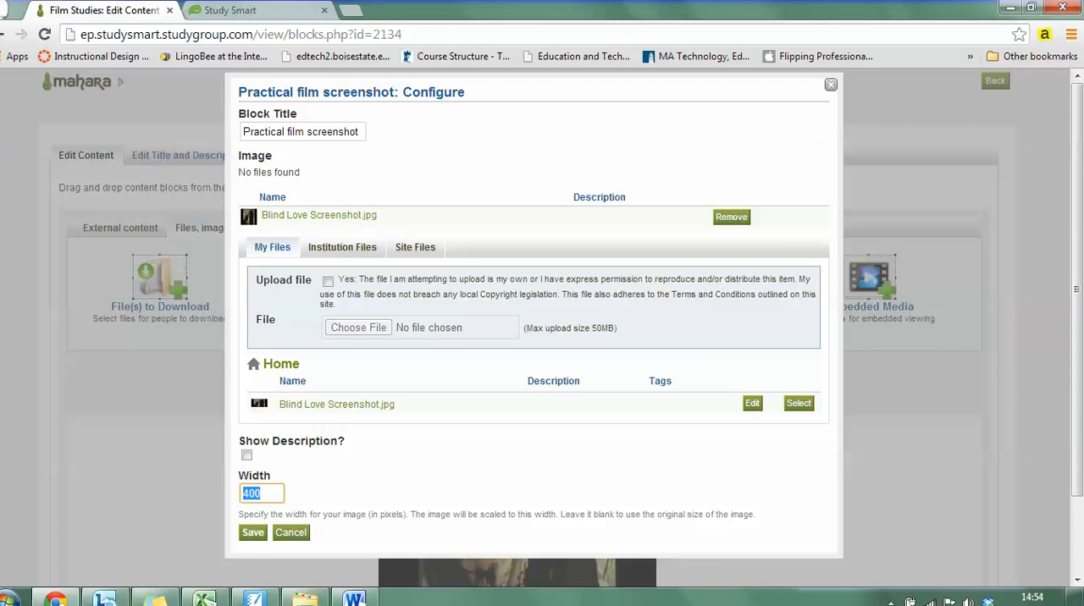
left_click(261, 493)
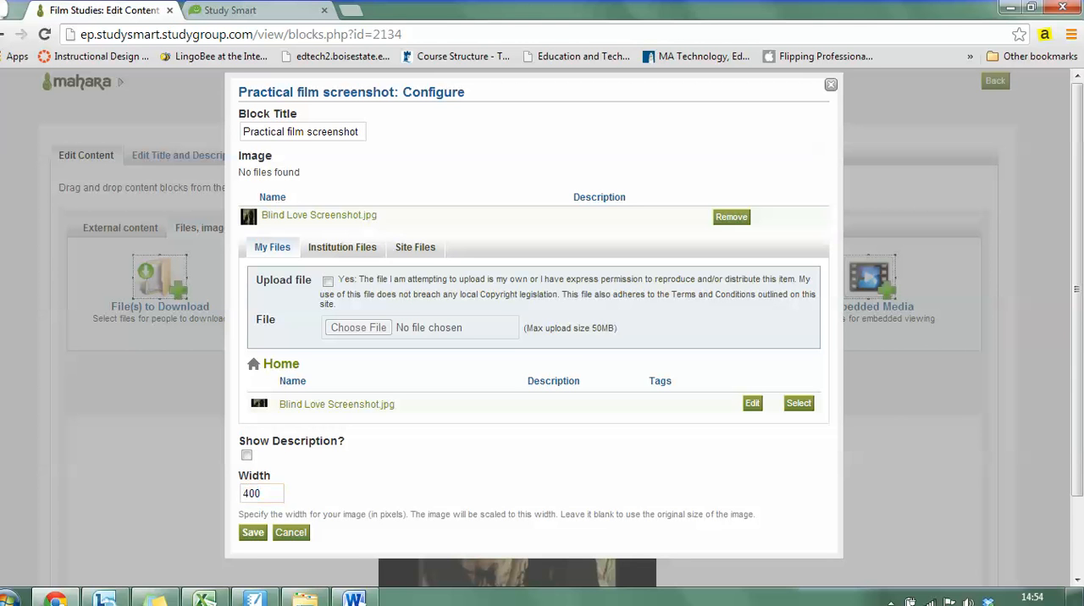
left_click(253, 532)
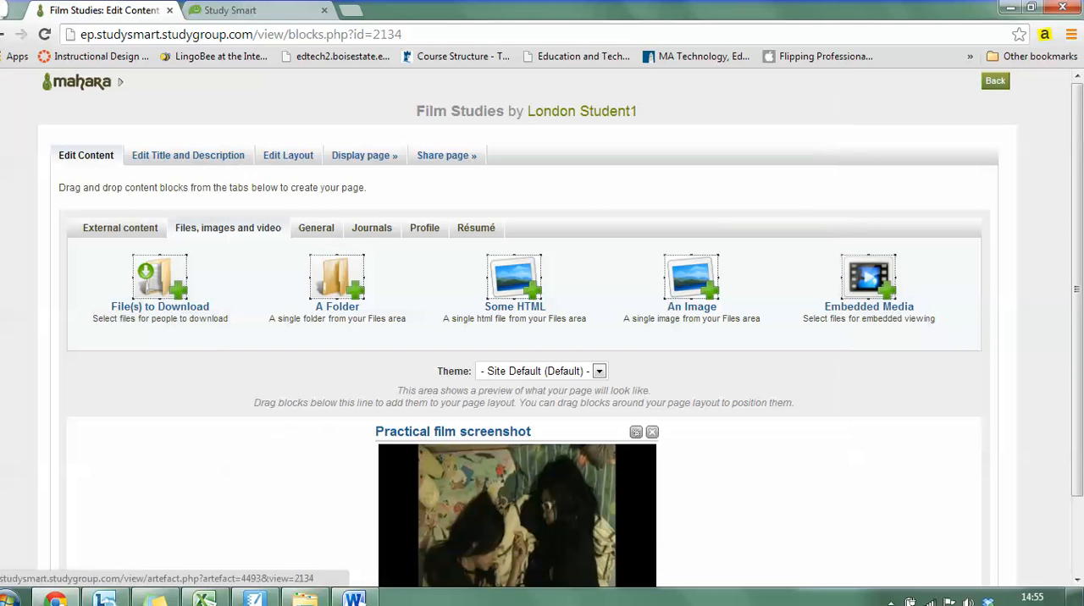